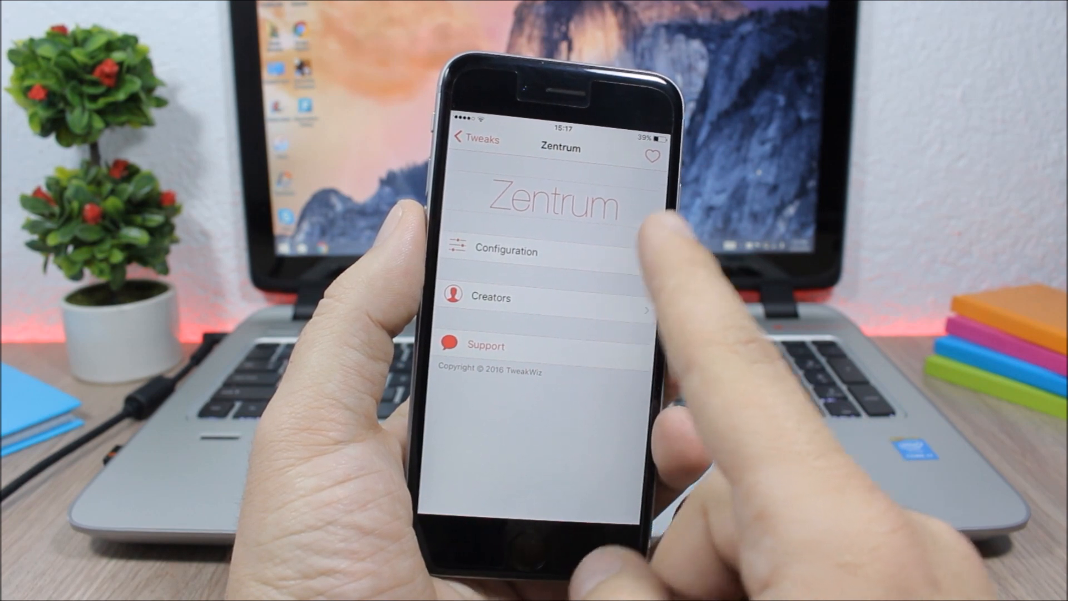
Step: Open Zentrum's Configuration and view the App Panel Arrangement list of enabled apps
left_click(506, 251)
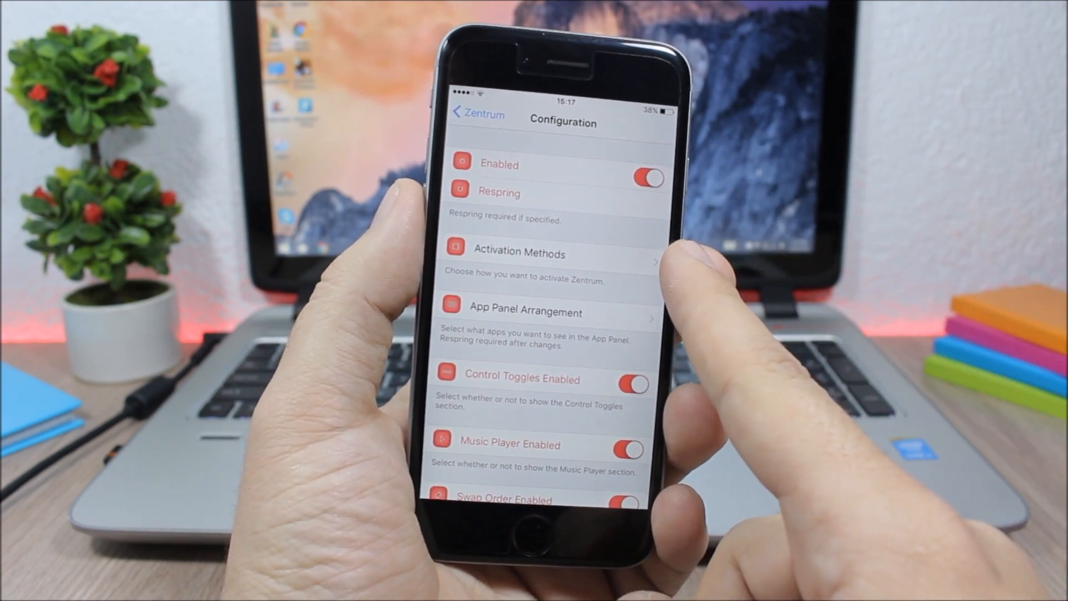
left_click(525, 313)
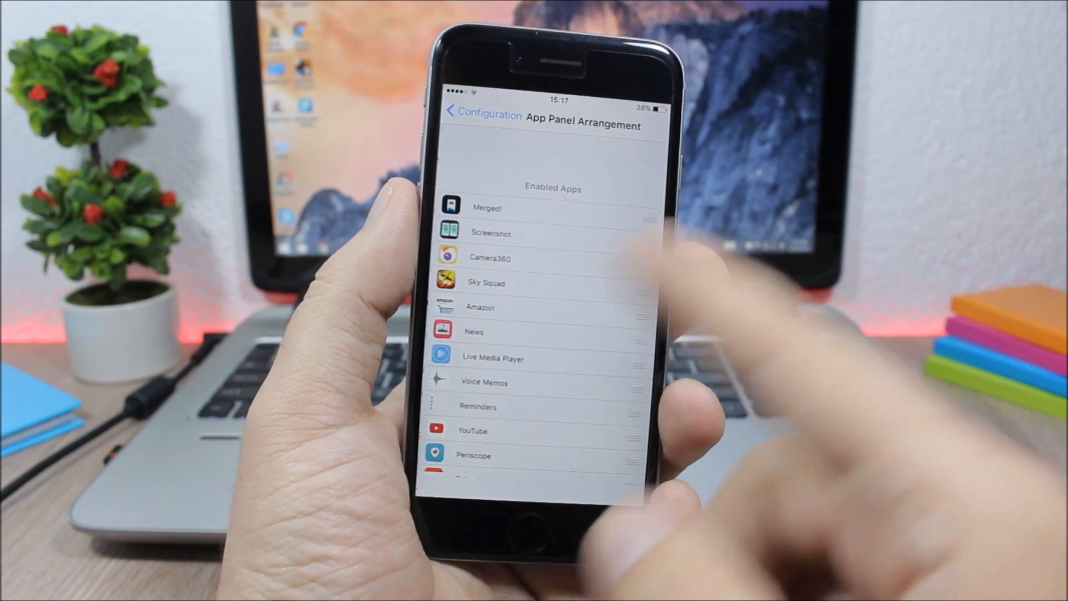
Step: Return to Configuration and scroll down to Control Toggles, Music Player, Swap Order and Animation Duration
left_click(479, 110)
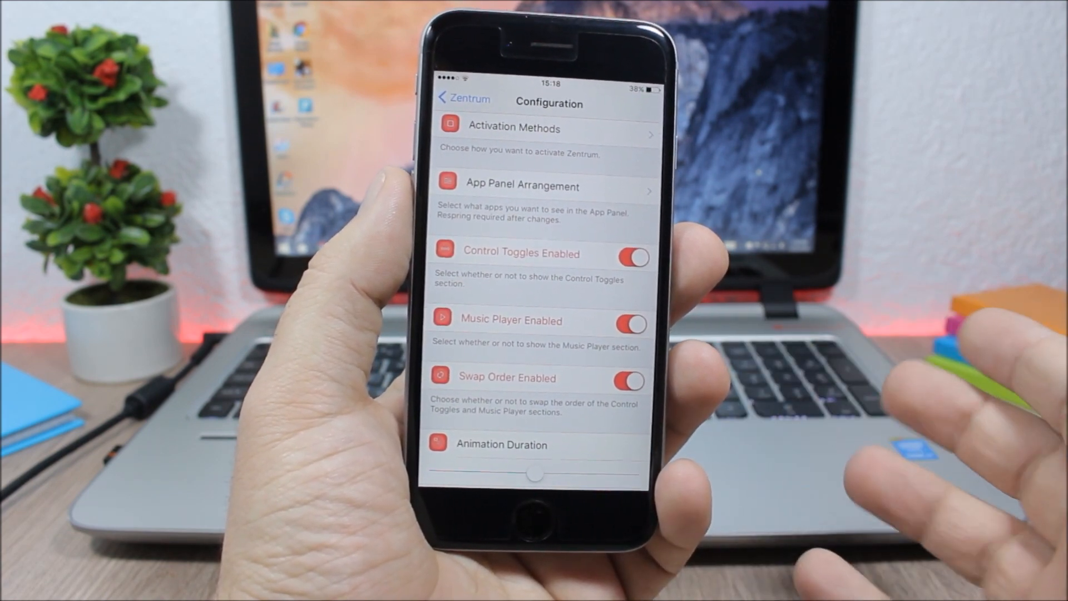
scroll("down", 3)
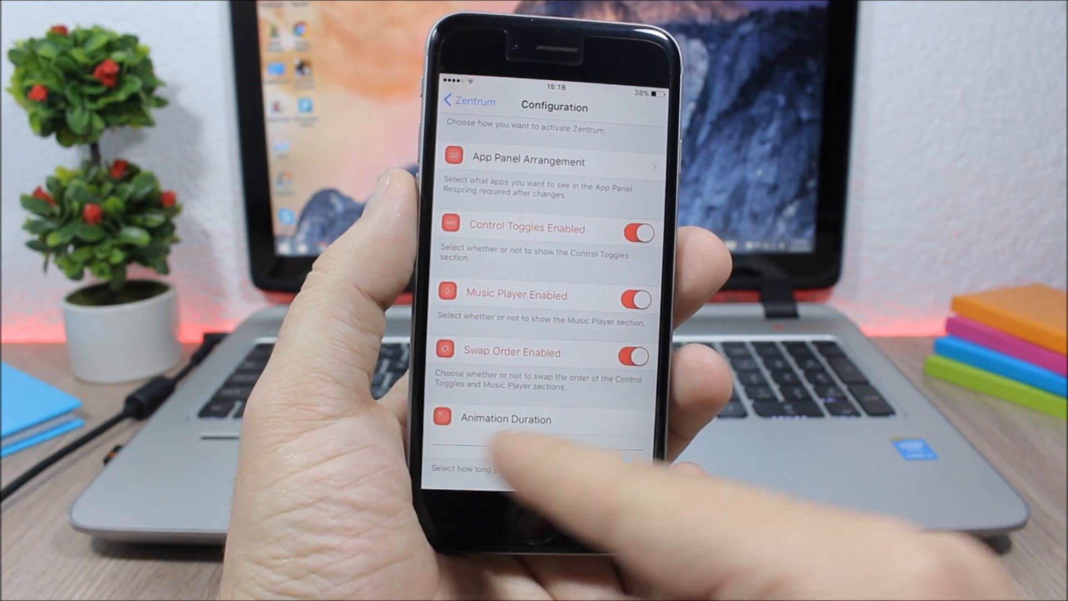